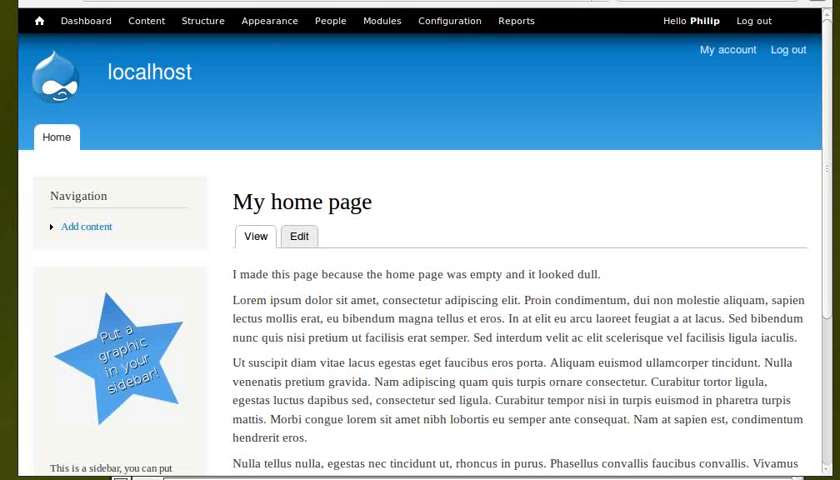
Go to Content, Add content, and start a new Basic page
{"action": "left_click", "coordinate": [146, 20]}
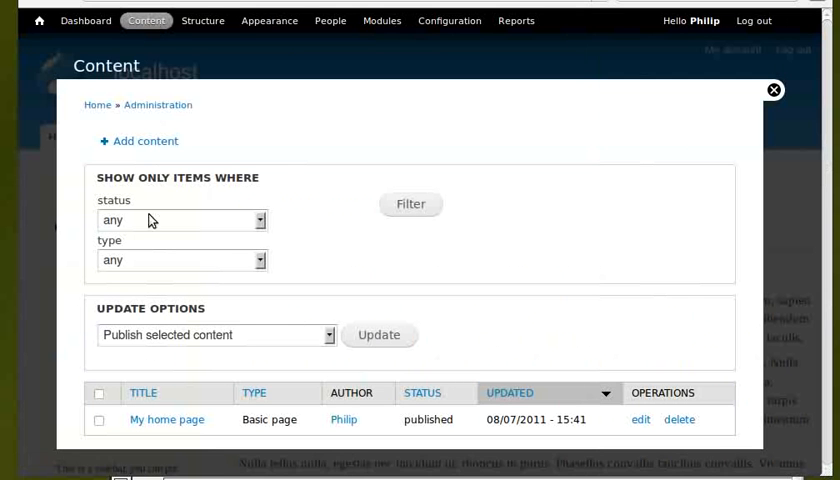
{"action": "left_click", "coordinate": [145, 141]}
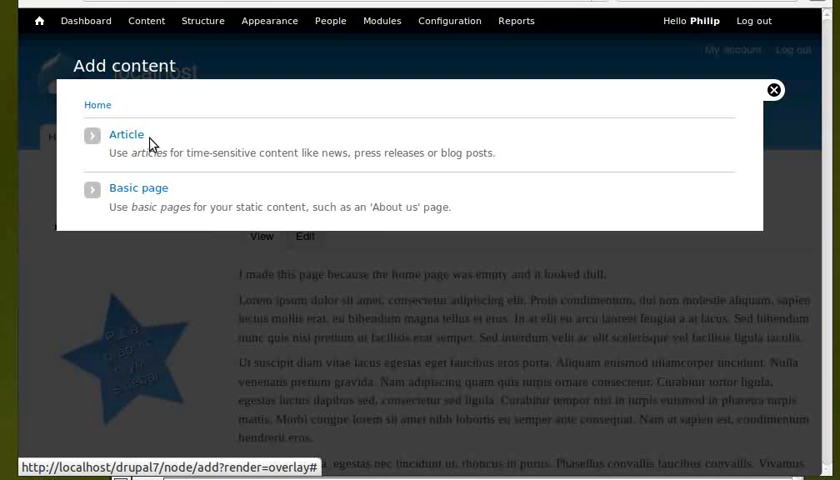
{"action": "left_click", "coordinate": [138, 188]}
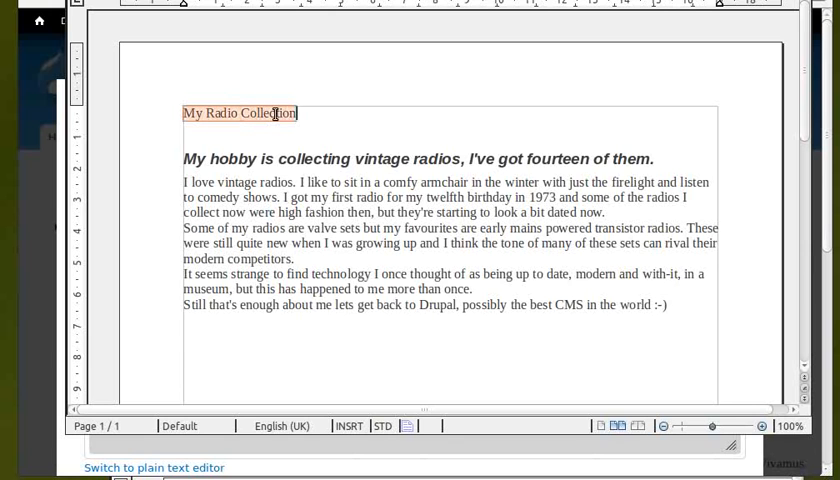
Copy 'My Radio Collection' from Writer into the page title, then copy the body text
{"action": "right_click", "coordinate": [240, 113]}
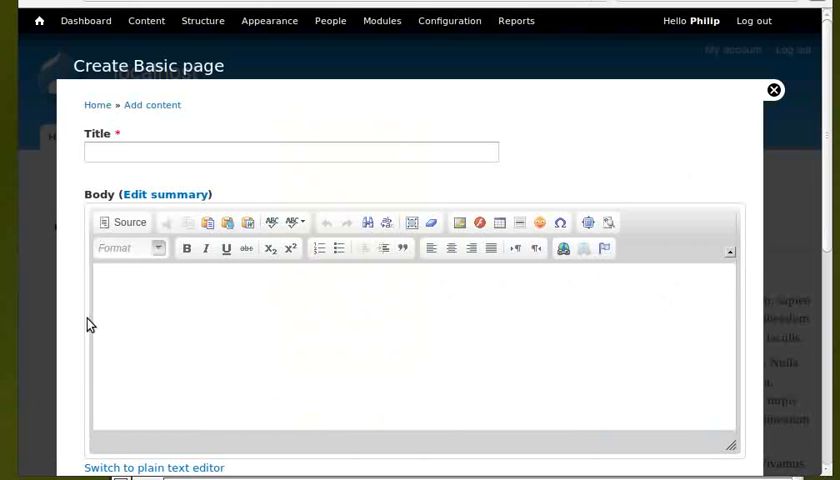
{"action": "right_click", "coordinate": [290, 152]}
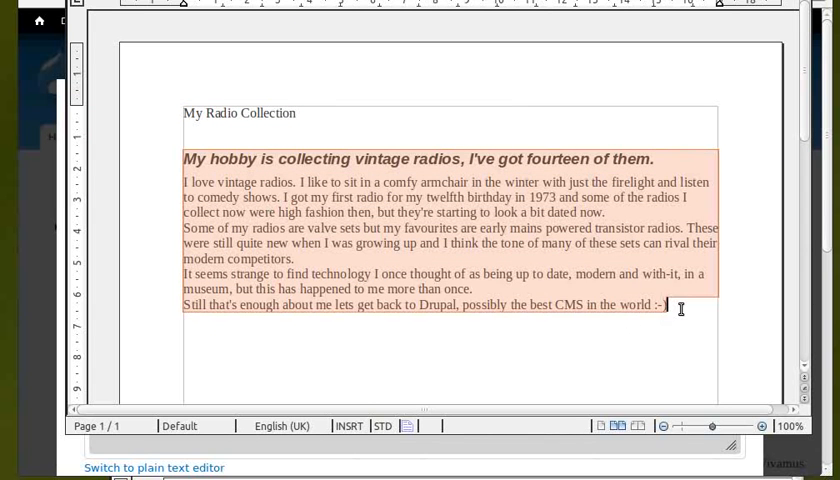
{"action": "right_click", "coordinate": [663, 305]}
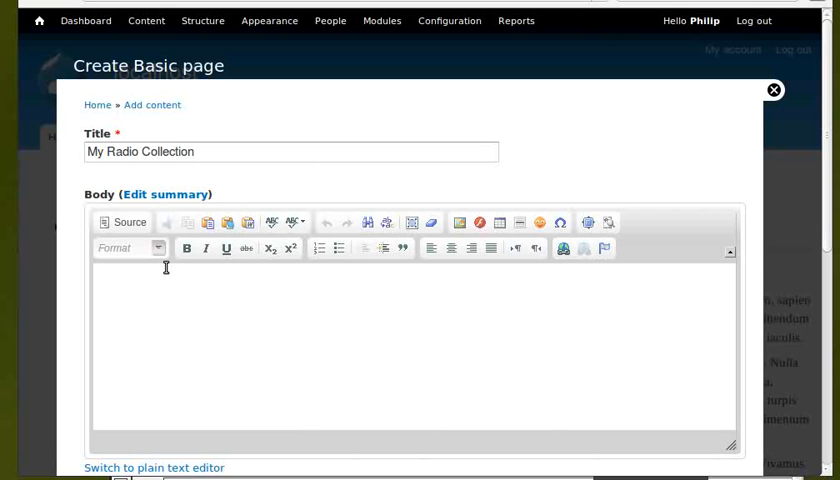
{"action": "mouse_move", "coordinate": [165, 267]}
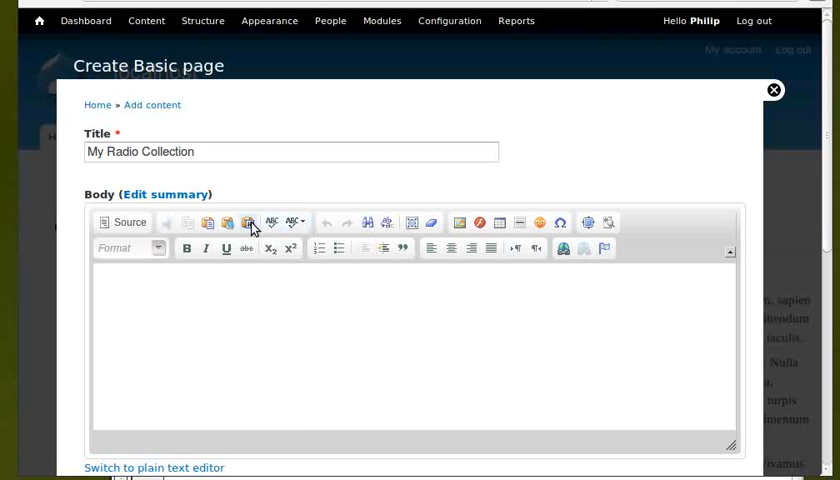
Paste the vintage-radio text into the body using Paste from Word
{"action": "left_click", "coordinate": [246, 222]}
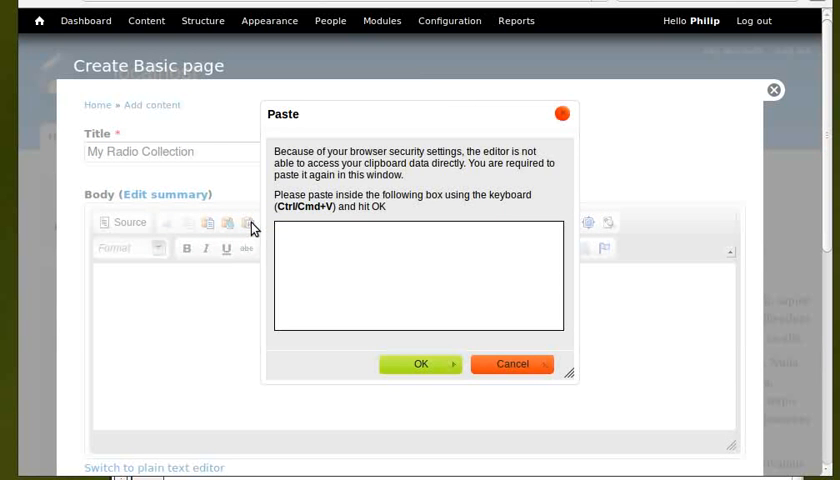
{"action": "type", "text": "My hobby is collecting vintage radios, I've got fourteen of them."}
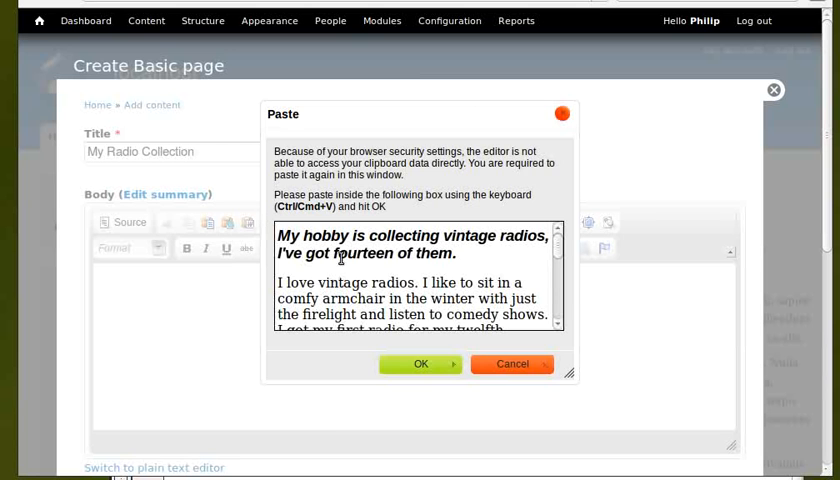
{"action": "left_click", "coordinate": [420, 363]}
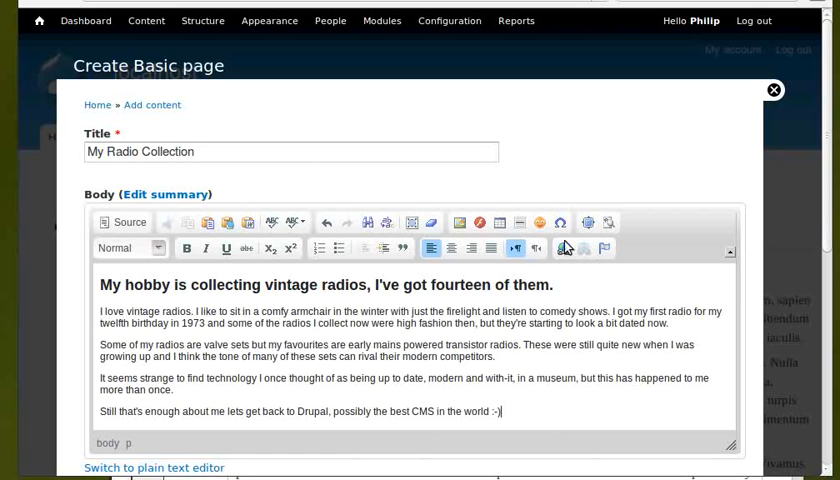
{"action": "mouse_move", "coordinate": [460, 222]}
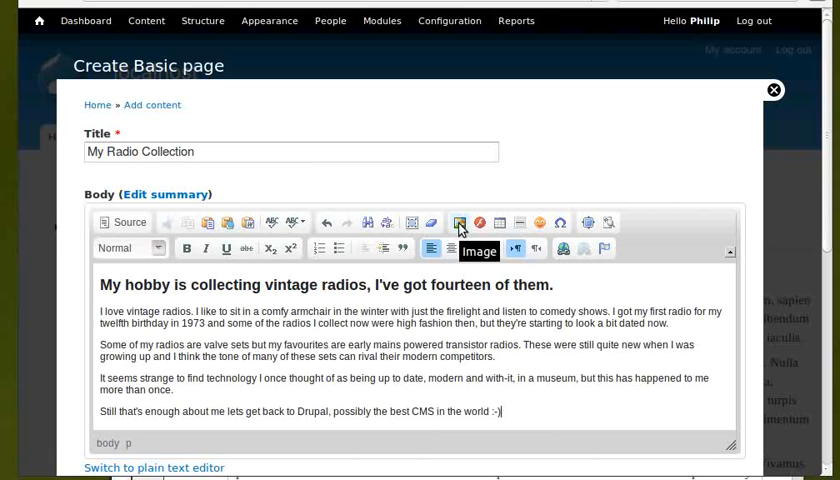
Open Image Properties, browse the server, and maximise the File Browser window
{"action": "left_click", "coordinate": [461, 222]}
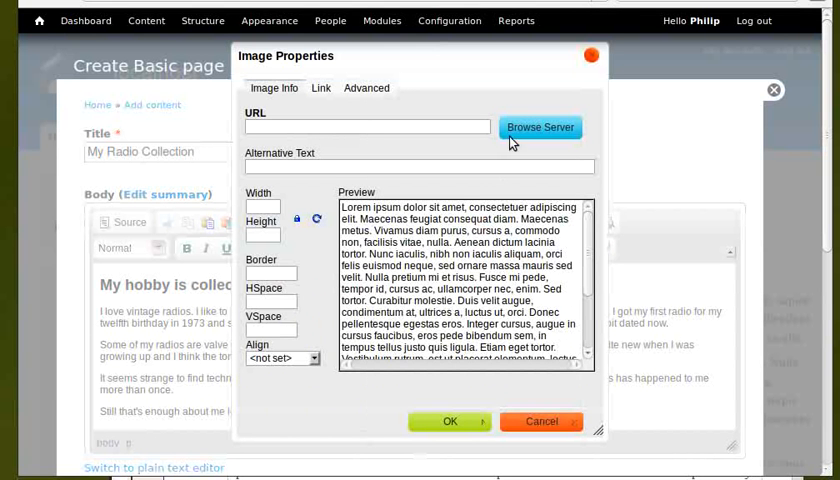
{"action": "mouse_move", "coordinate": [540, 127]}
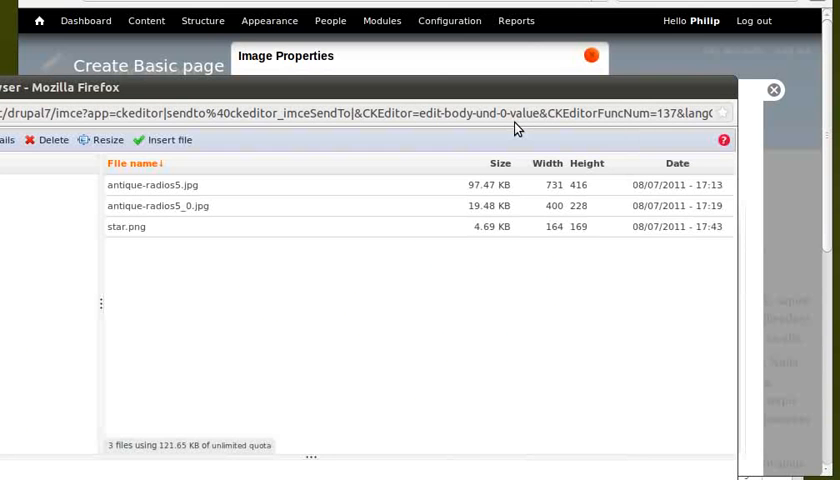
{"action": "left_click", "coordinate": [154, 185]}
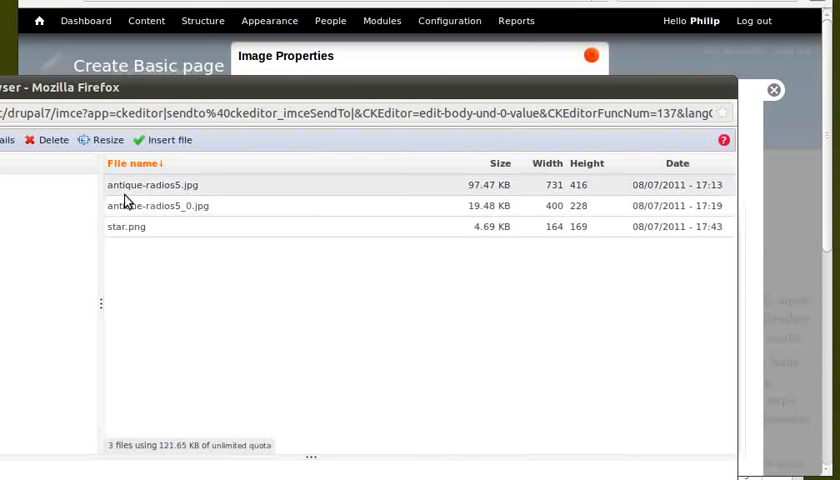
{"action": "left_click", "coordinate": [152, 185]}
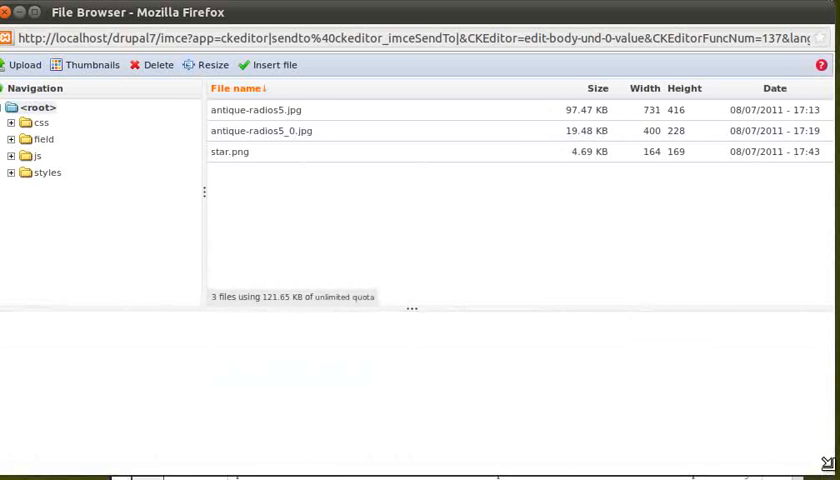
{"action": "mouse_move", "coordinate": [199, 170]}
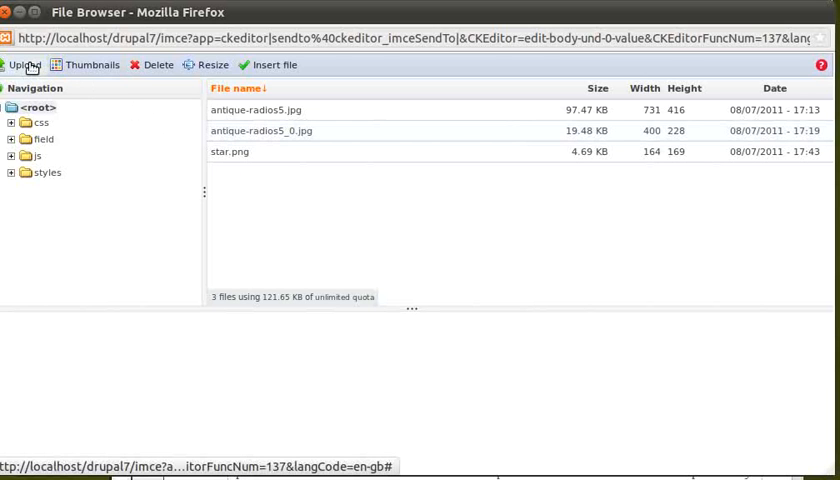
Upload antique-radios5.jpg from the Desktop to the file browser
{"action": "left_click", "coordinate": [24, 65]}
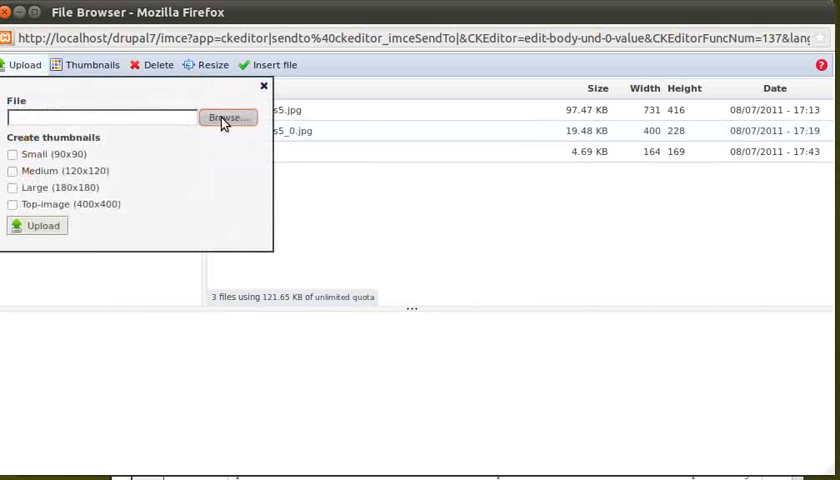
{"action": "left_click", "coordinate": [227, 117]}
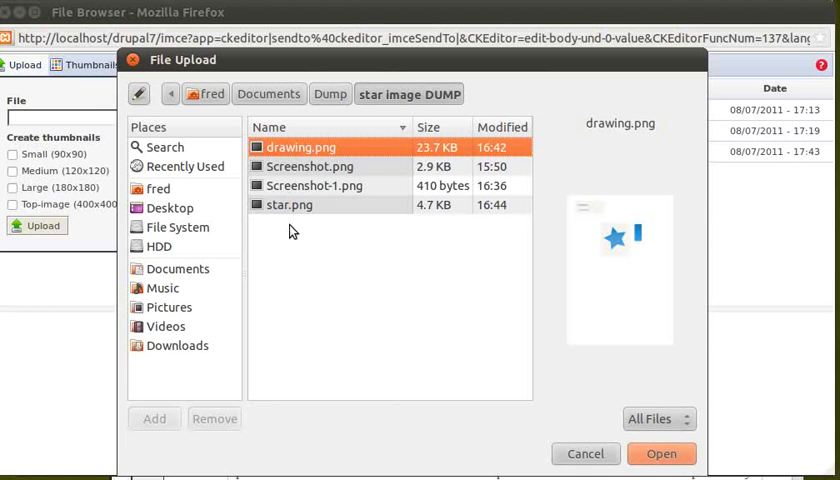
{"action": "mouse_move", "coordinate": [293, 216]}
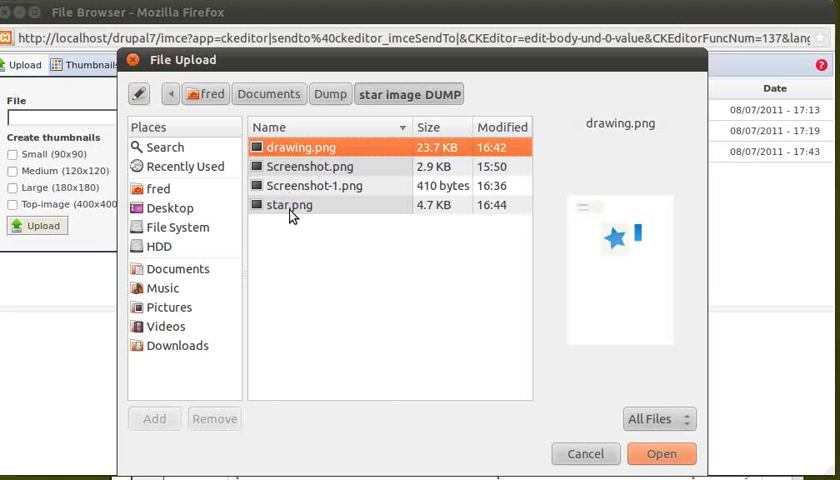
{"action": "left_click", "coordinate": [169, 208]}
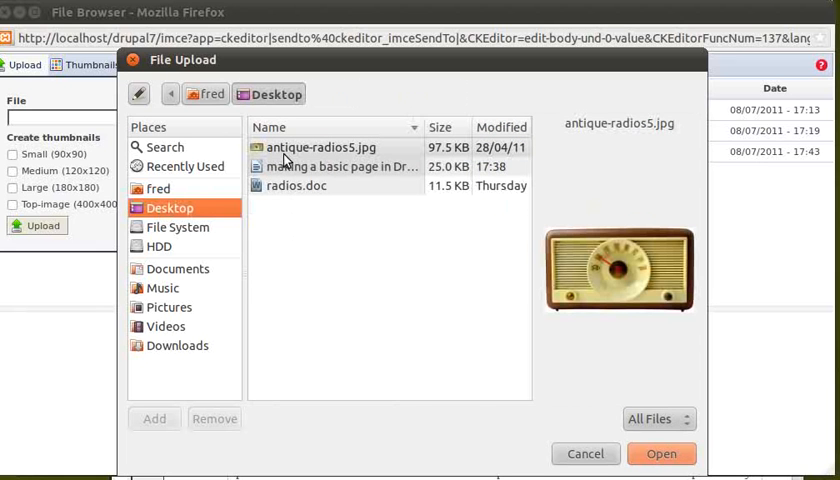
{"action": "left_click", "coordinate": [318, 147]}
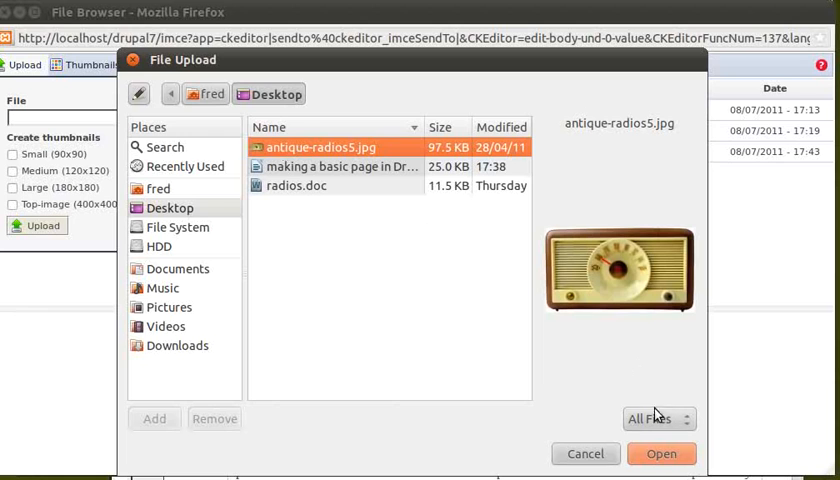
{"action": "left_click", "coordinate": [661, 453]}
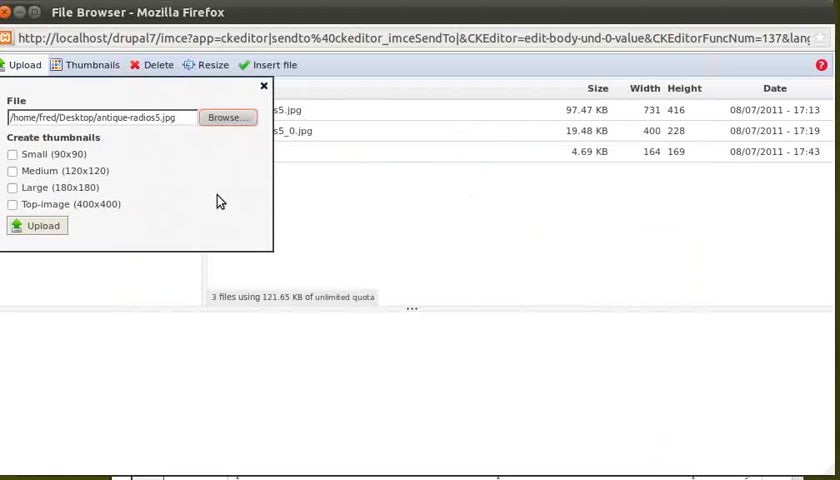
{"action": "left_click", "coordinate": [42, 225]}
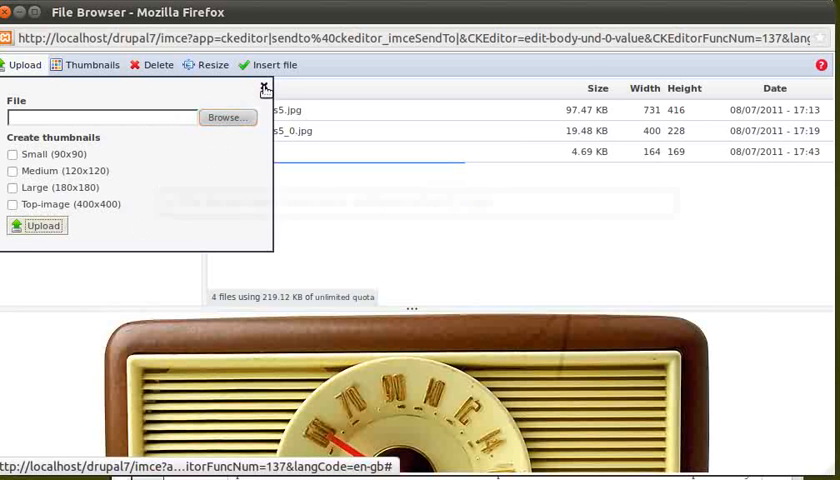
{"action": "left_click", "coordinate": [266, 89]}
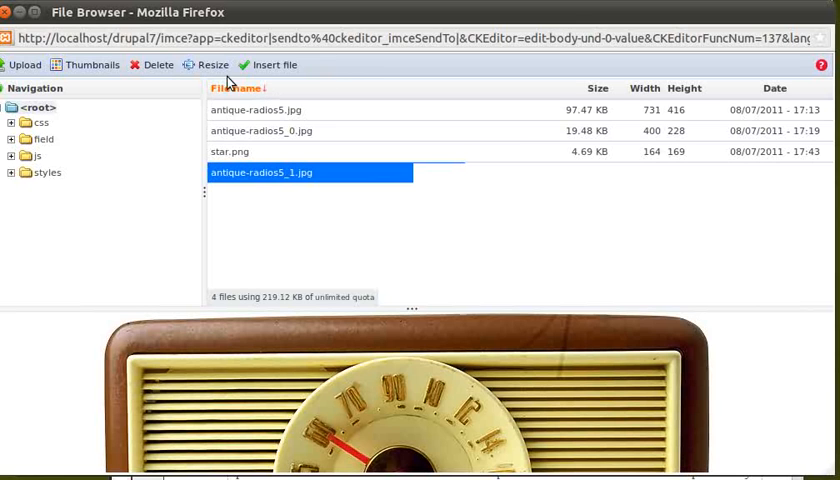
Resize antique-radios5_1.jpg to 400 × 228 as a new image
{"action": "left_click", "coordinate": [210, 64]}
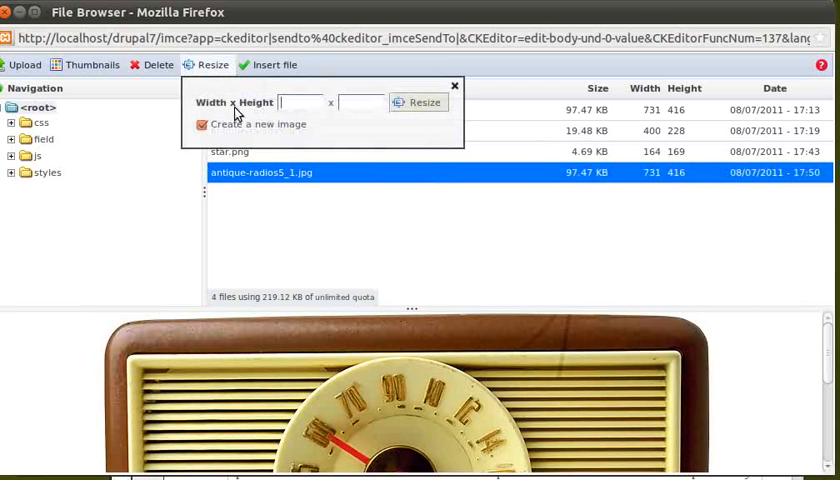
{"action": "type", "text": "4"}
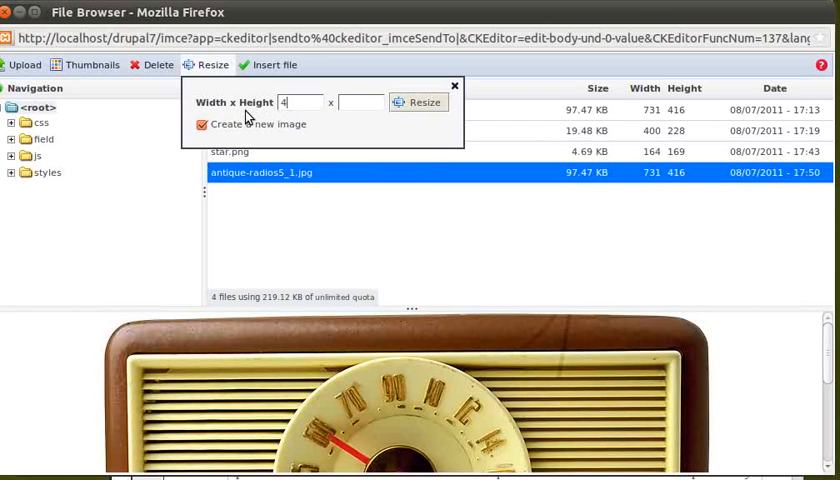
{"action": "type", "text": "00"}
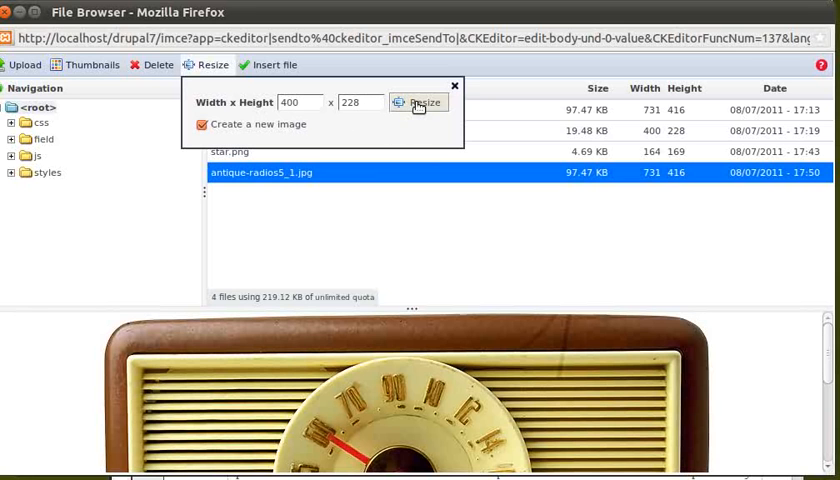
{"action": "left_click", "coordinate": [419, 102]}
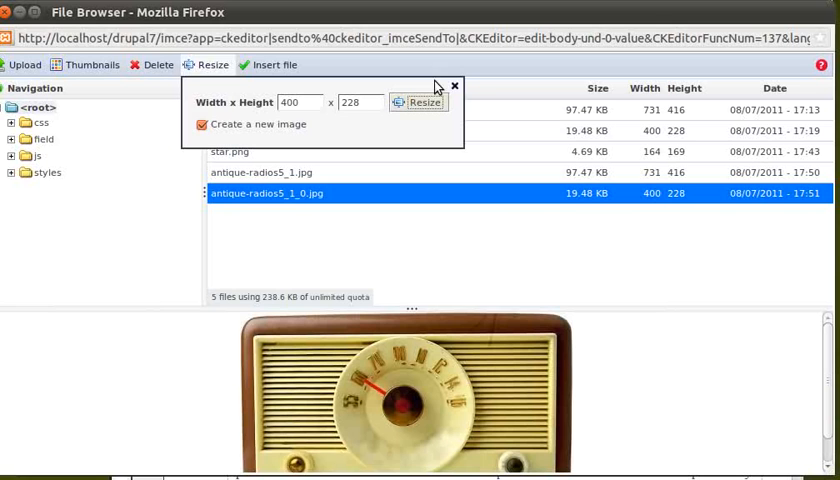
{"action": "left_click", "coordinate": [454, 86]}
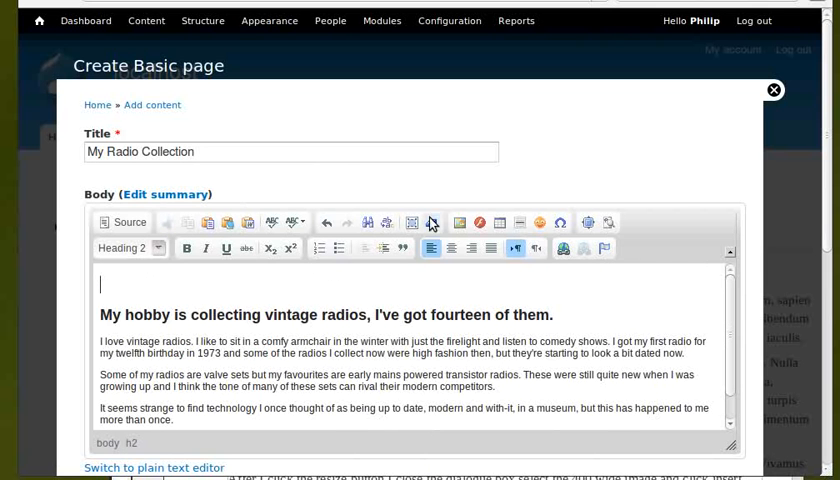
Insert the resized antique-radios5_1_0.jpg photo into the page body
{"action": "left_click", "coordinate": [456, 222]}
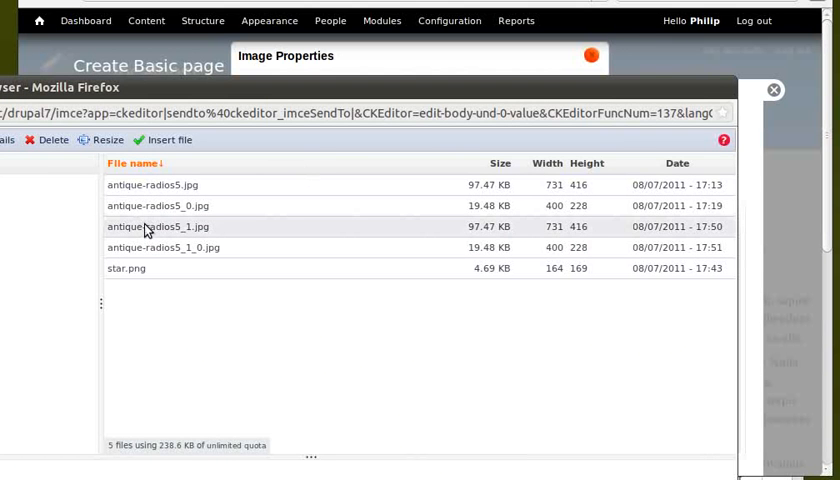
{"action": "left_click", "coordinate": [163, 247]}
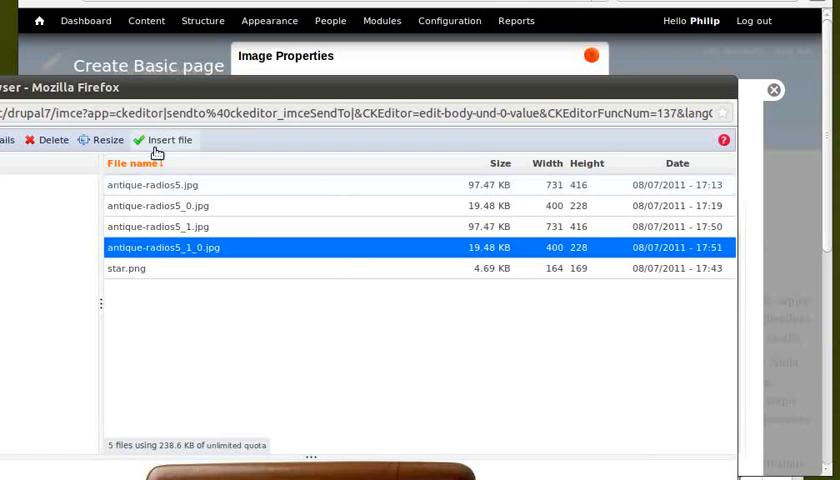
{"action": "left_click", "coordinate": [169, 139]}
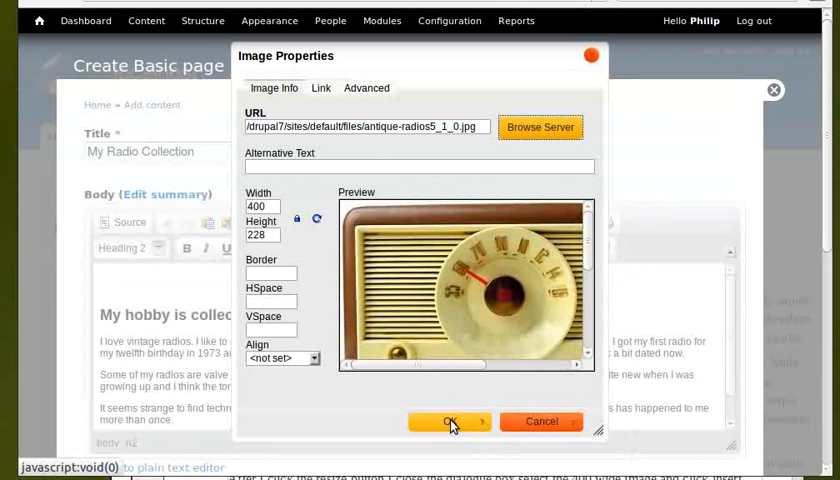
{"action": "left_click", "coordinate": [448, 421]}
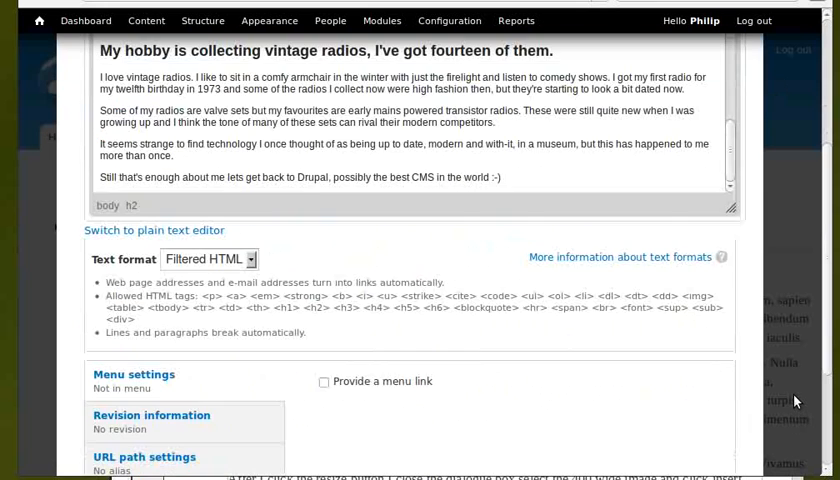
Enable the 'My Radio Collection' menu link and show the URL path settings
{"action": "scroll", "scroll_direction": "down", "scroll_amount": 3}
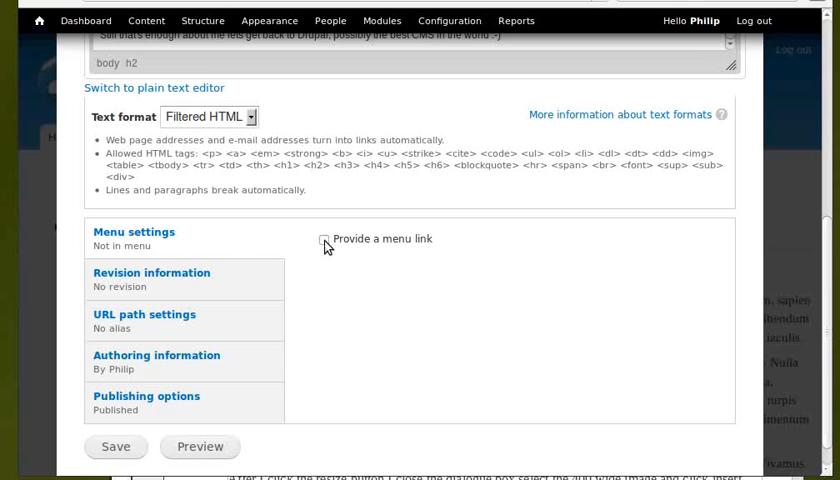
{"action": "left_click", "coordinate": [324, 240]}
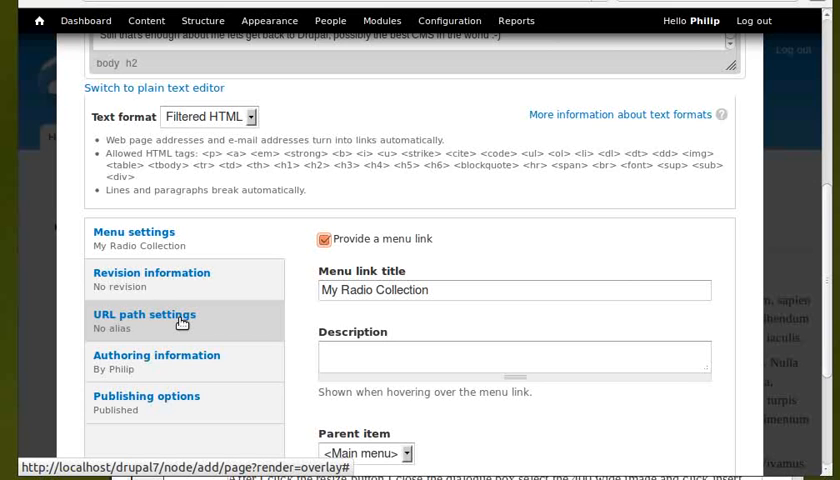
{"action": "left_click", "coordinate": [144, 314]}
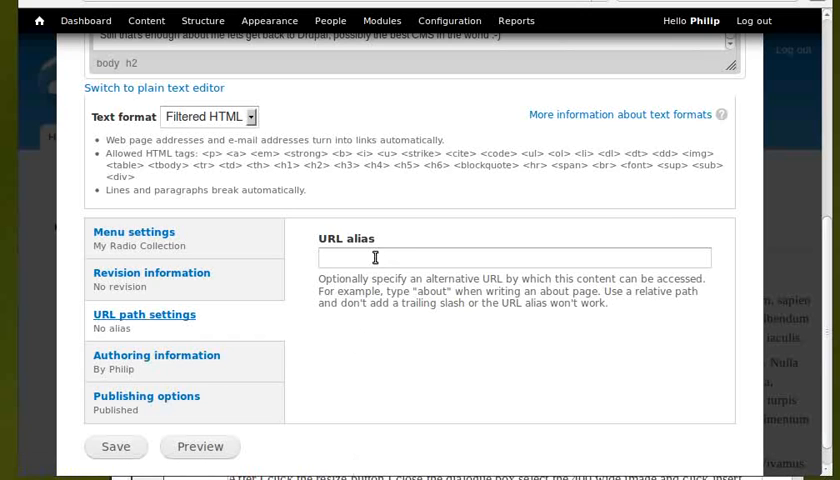
{"action": "mouse_move", "coordinate": [456, 241]}
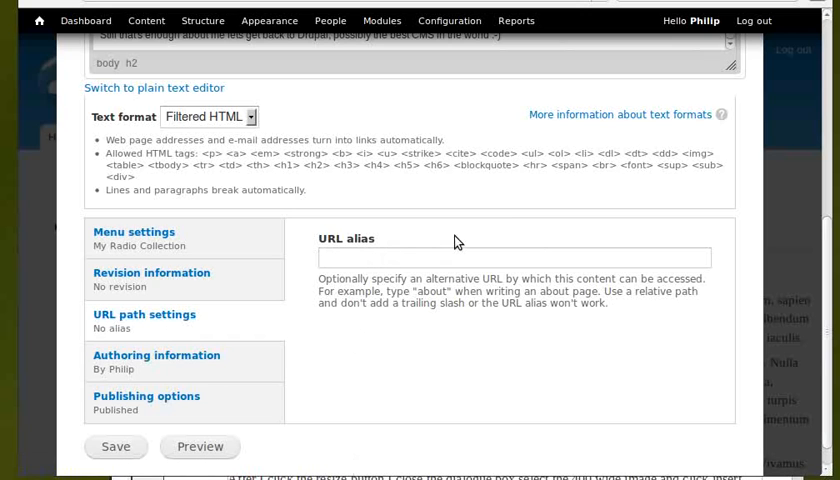
Set the URL alias to 'radios' and save the page
{"action": "type", "text": "rad"}
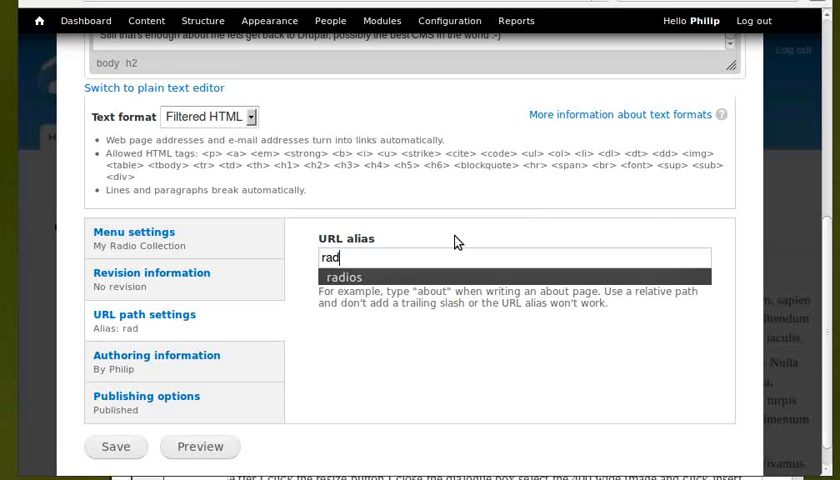
{"action": "type", "text": "ios"}
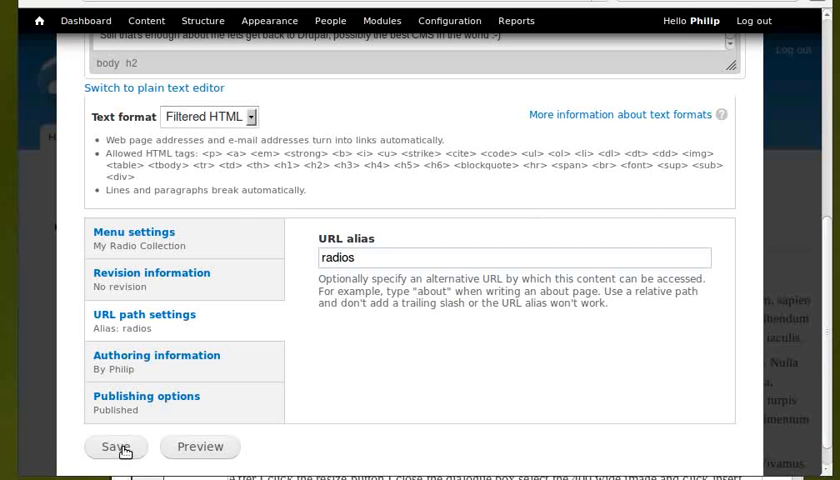
{"action": "left_click", "coordinate": [116, 446]}
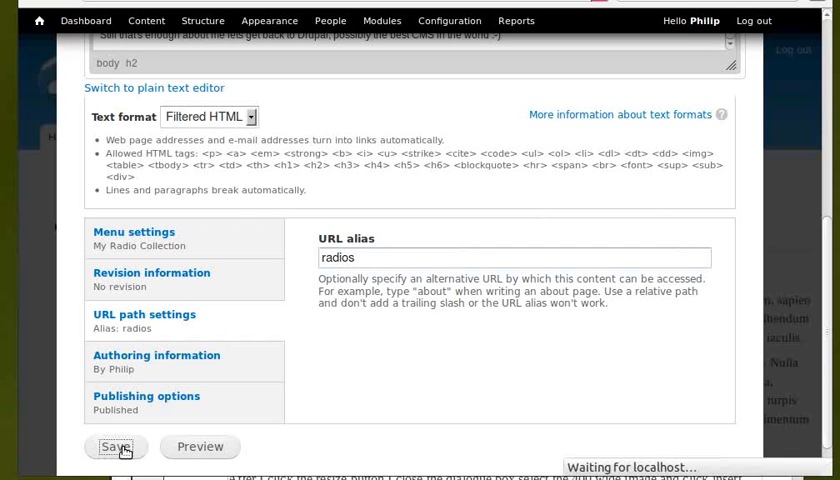
{"action": "left_click", "coordinate": [115, 447]}
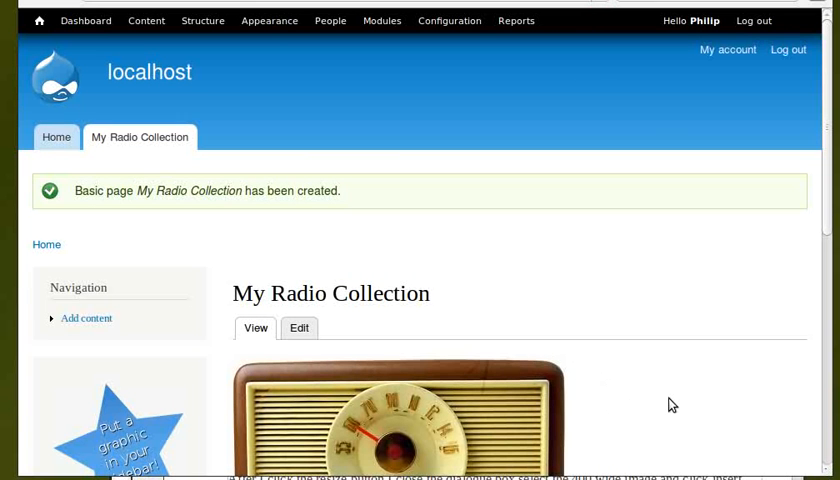
Log out and open the My Radio Collection page from the home page tab
{"action": "scroll", "scroll_direction": "down", "scroll_amount": 3}
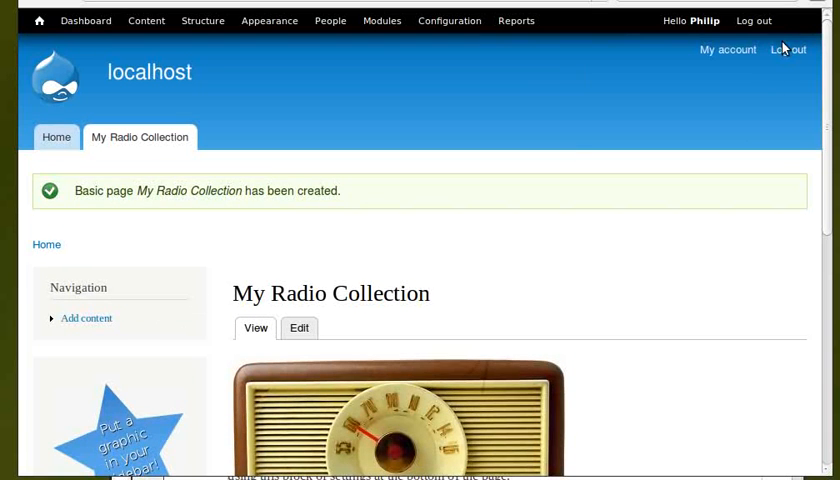
{"action": "left_click", "coordinate": [56, 137]}
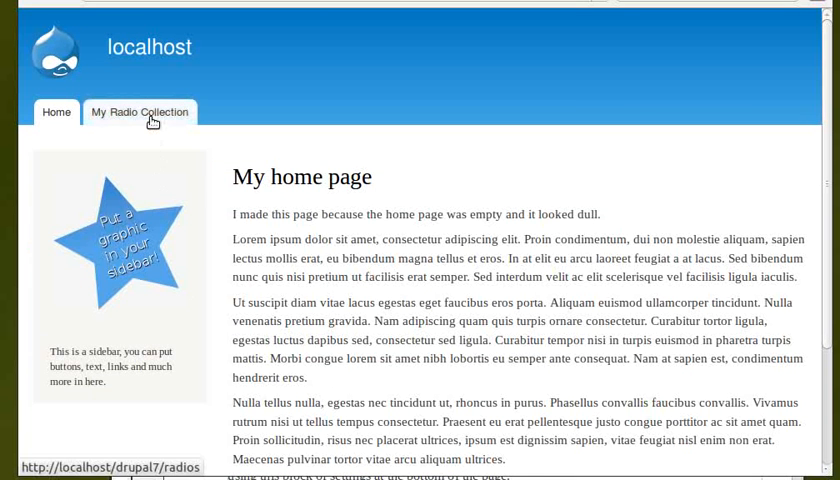
{"action": "left_click", "coordinate": [139, 112]}
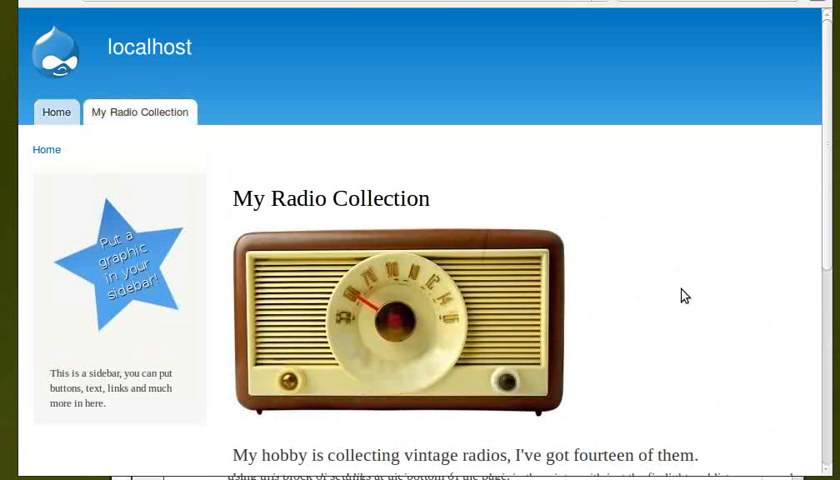